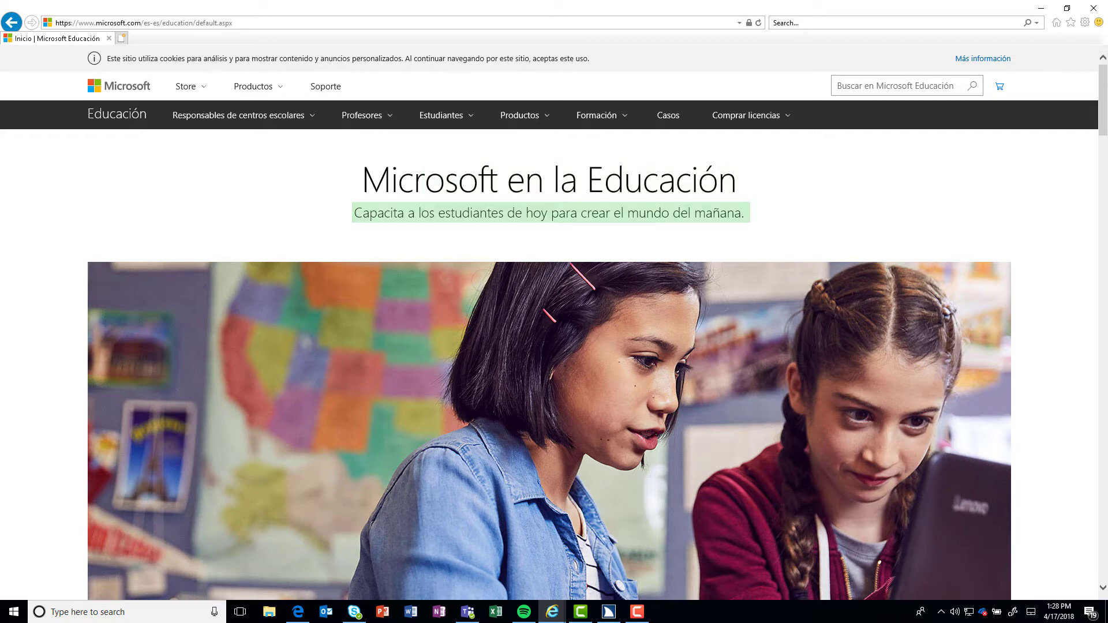
Open F12 Developer Tools to inspect the page's html lang="en-US" attribute.
key(F12)
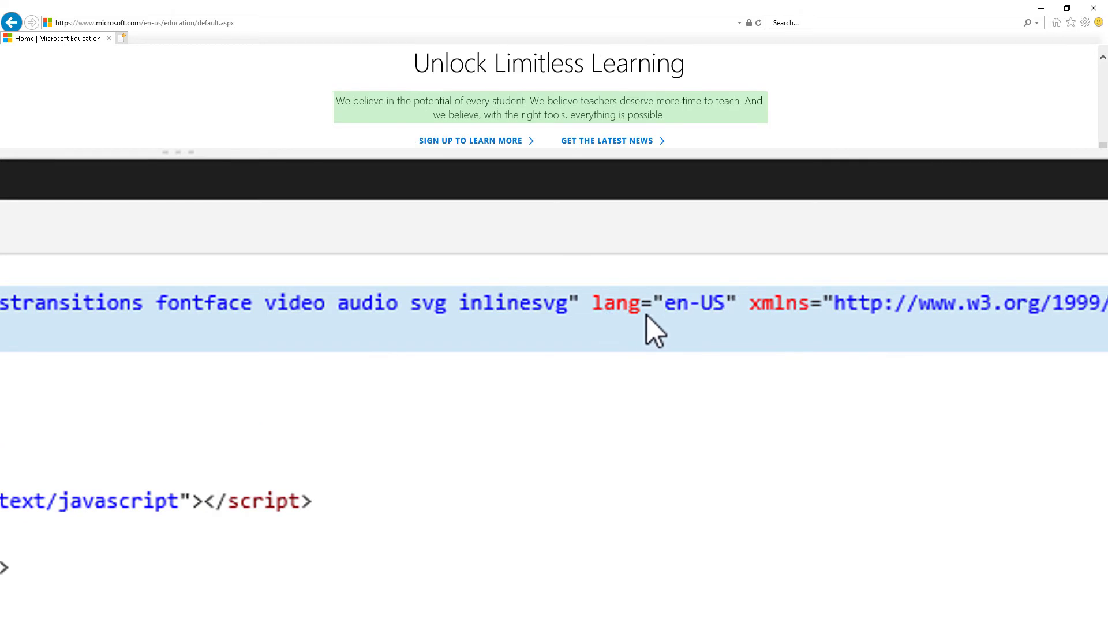
mouse_move(722, 332)
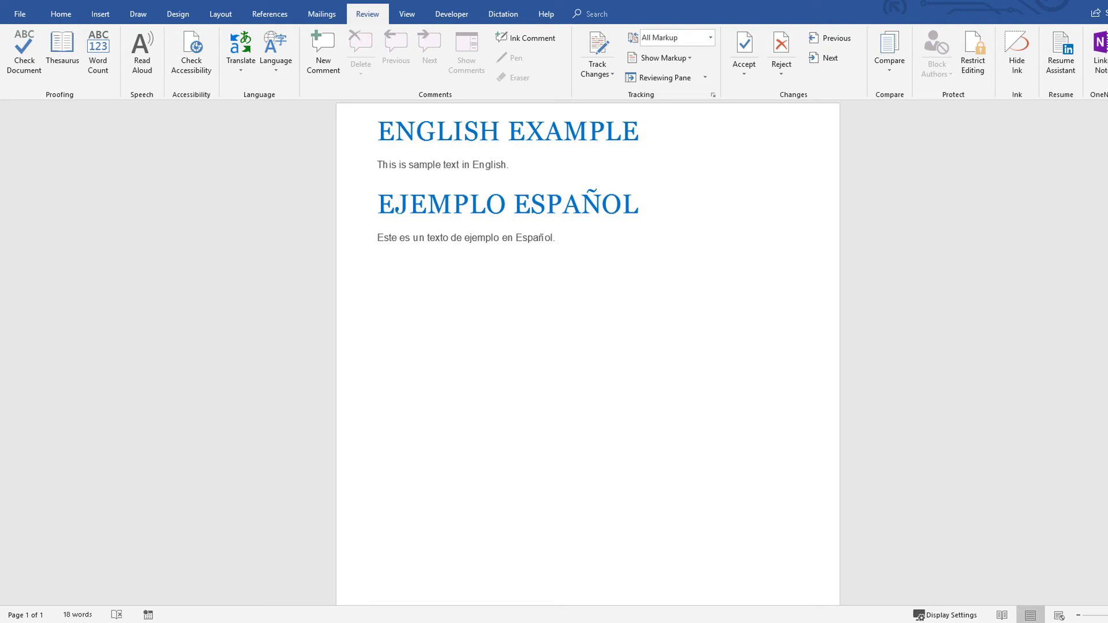
click(379, 131)
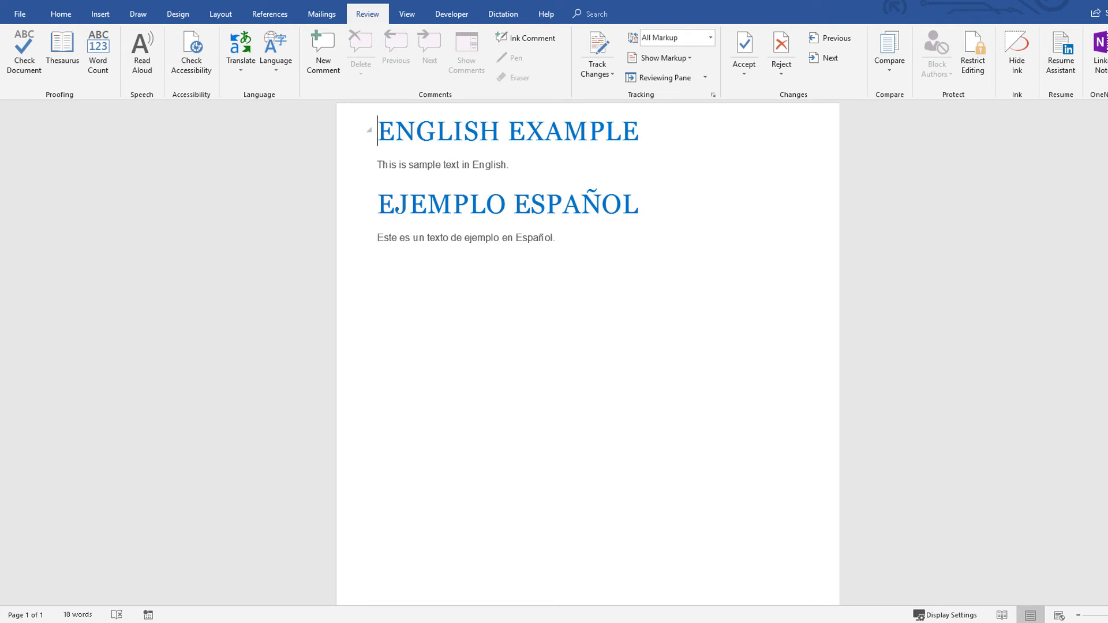
click(378, 164)
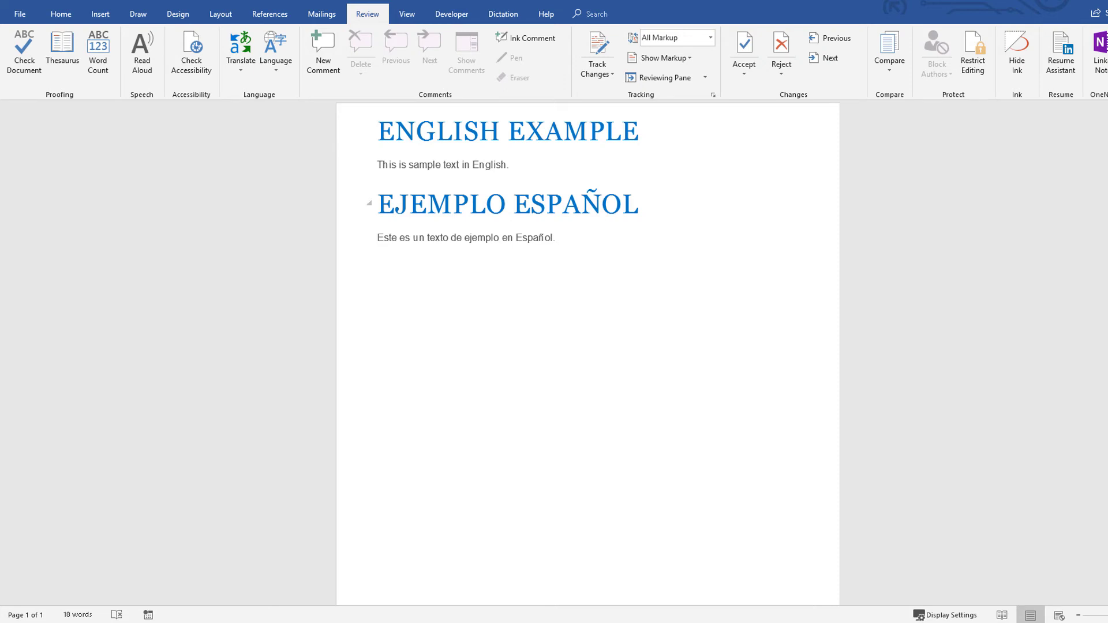
click(378, 204)
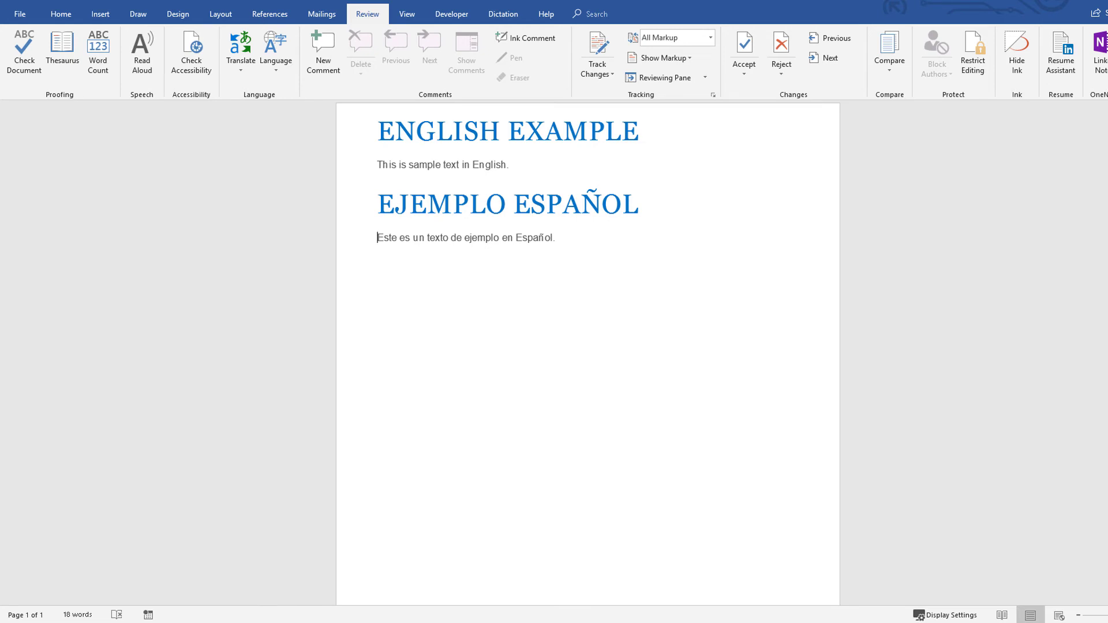
Use Set Proofing Language to tag the headings English (United States) and Spanish (Mexico).
click(276, 51)
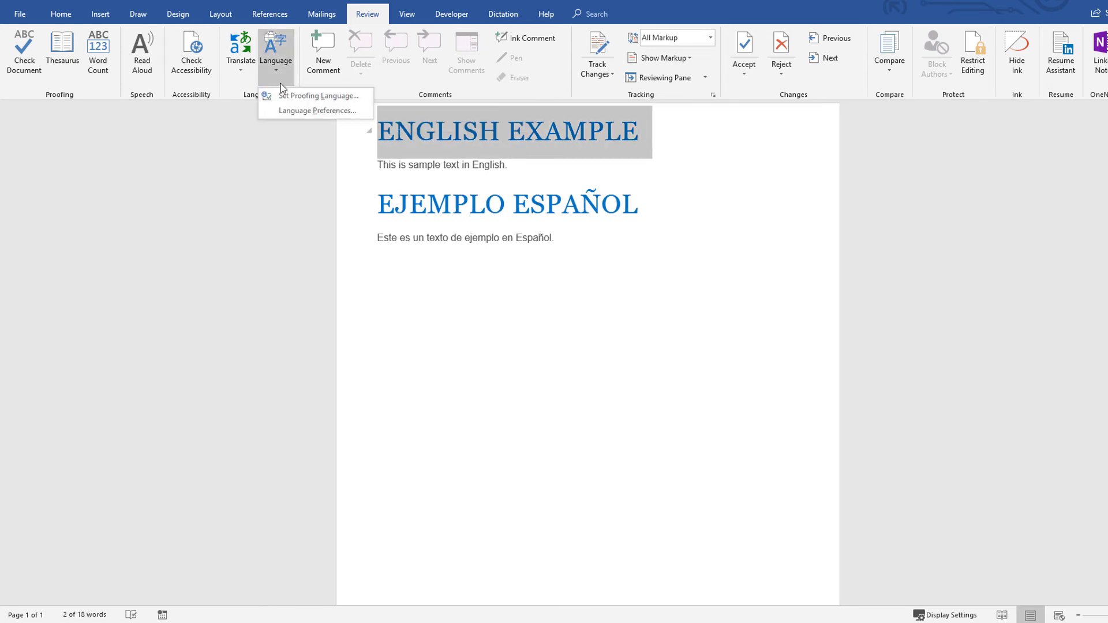
click(322, 95)
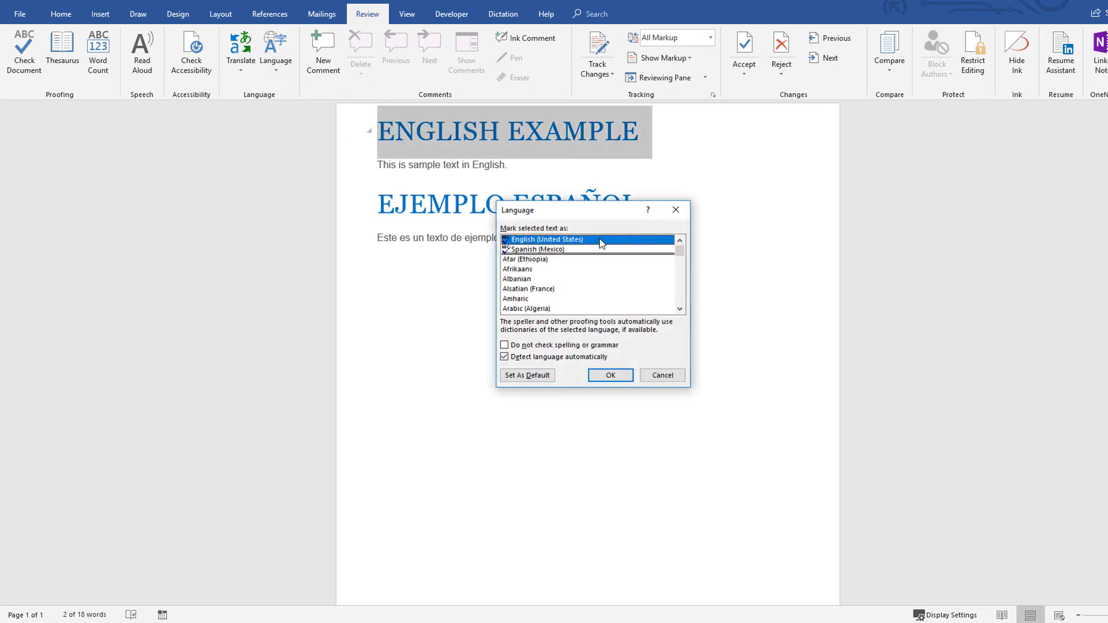
click(609, 375)
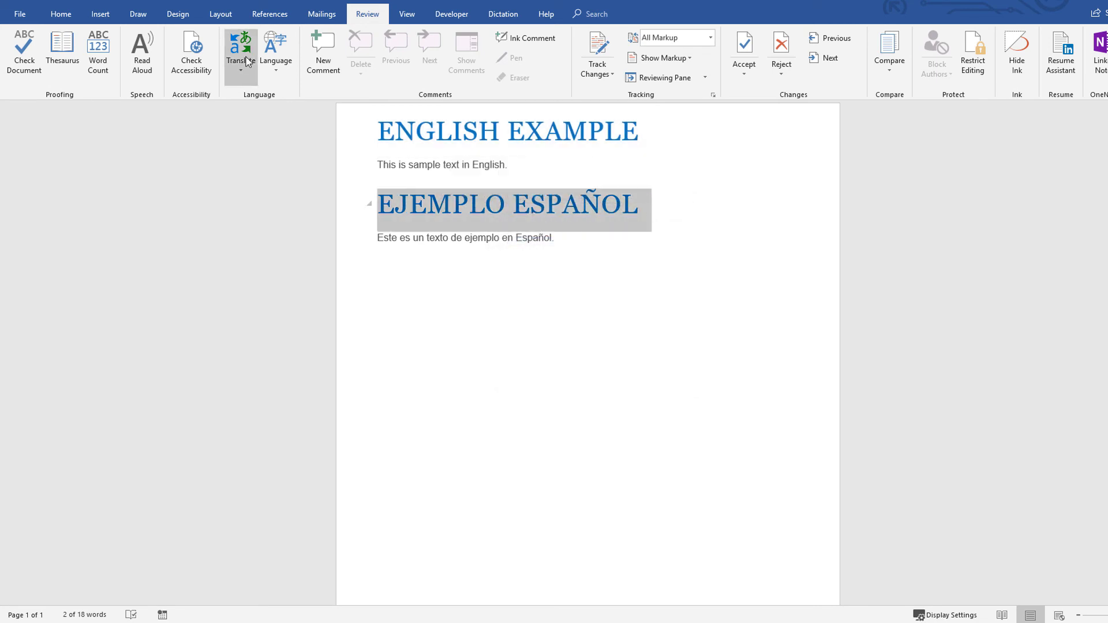
click(276, 53)
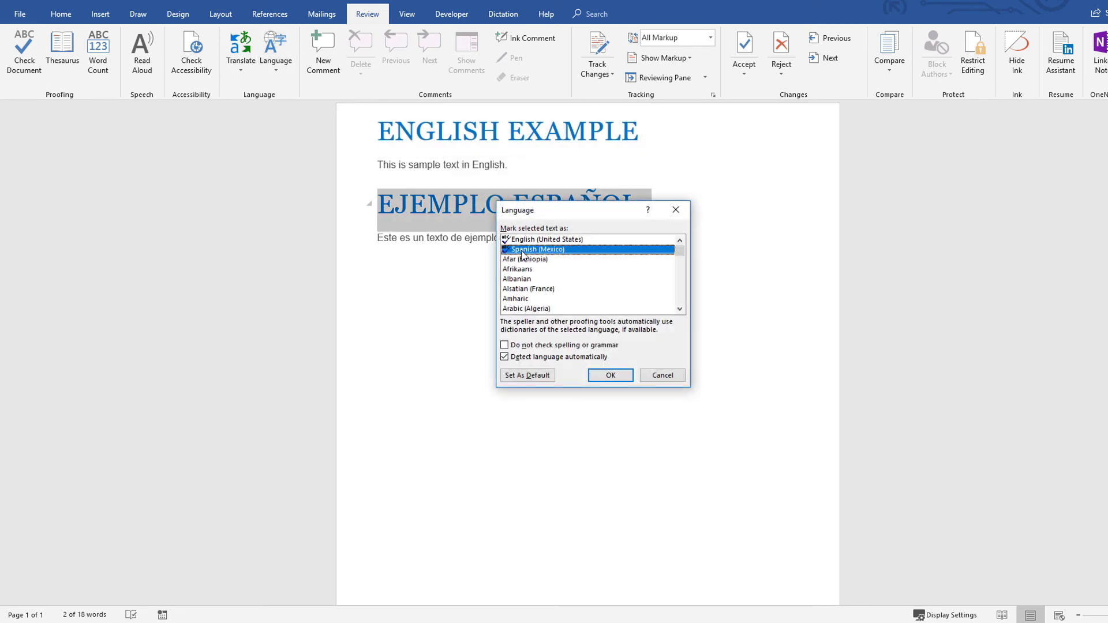
click(608, 375)
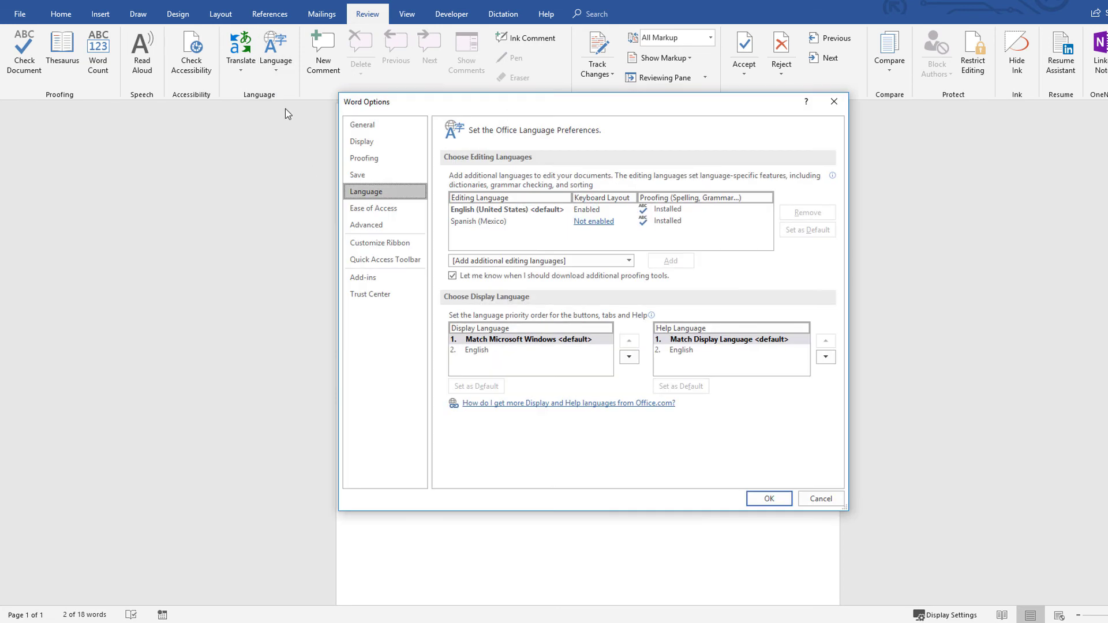
mouse_move(475, 215)
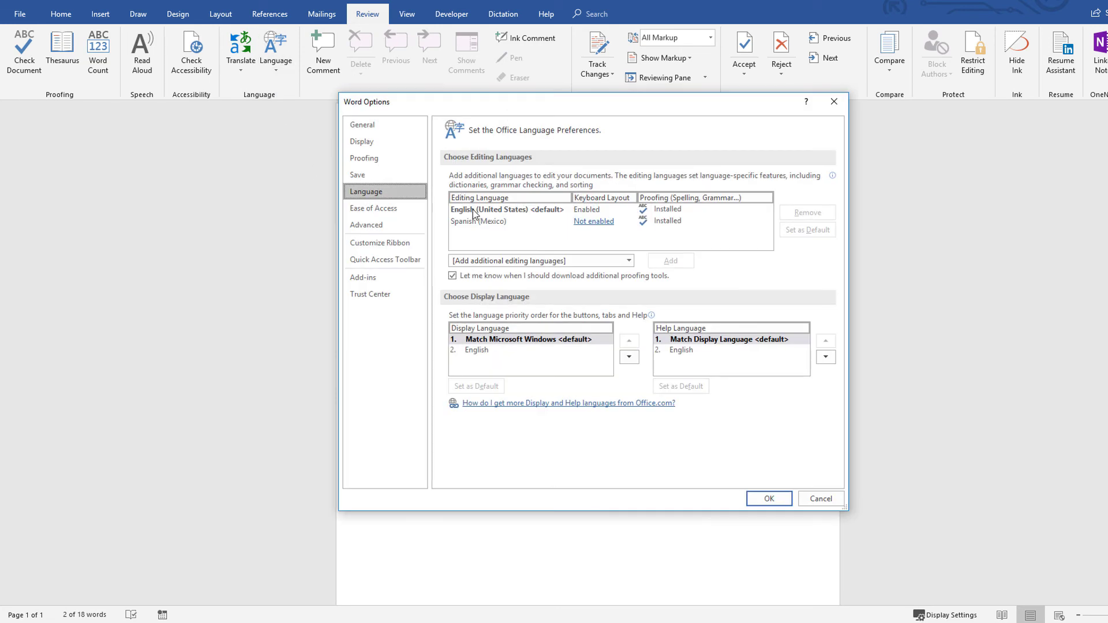
mouse_move(549, 216)
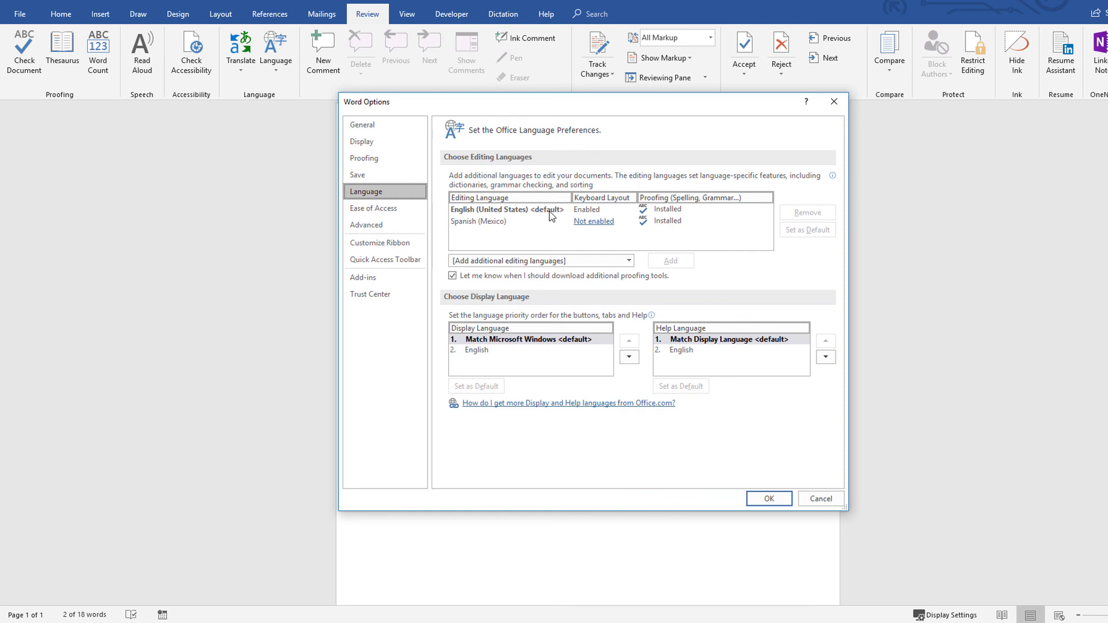